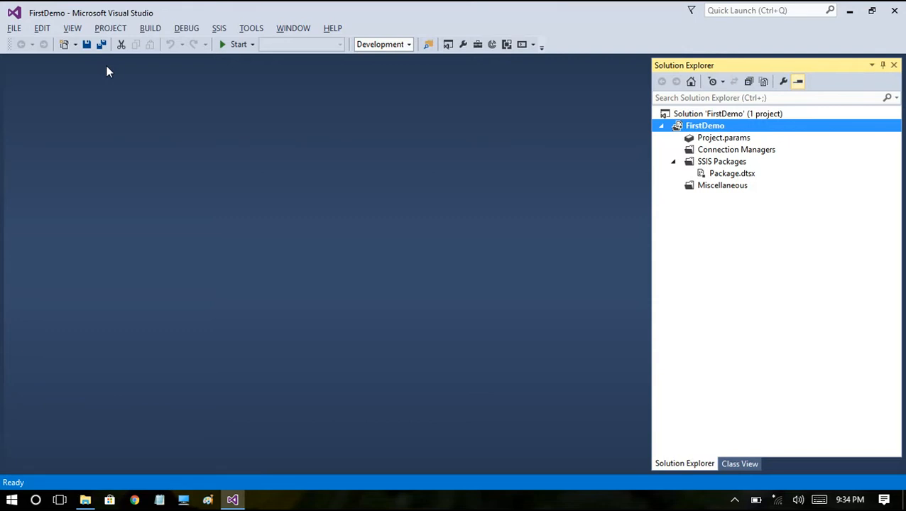
pyautogui.moveTo(112, 71)
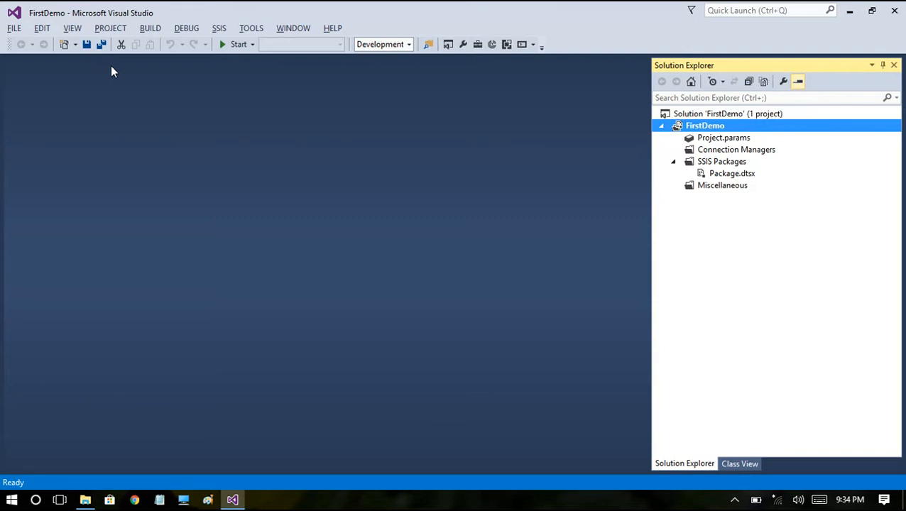
# Step: Open Package.dtsx from Solution Explorer in the SSIS package designer
pyautogui.click(732, 173)
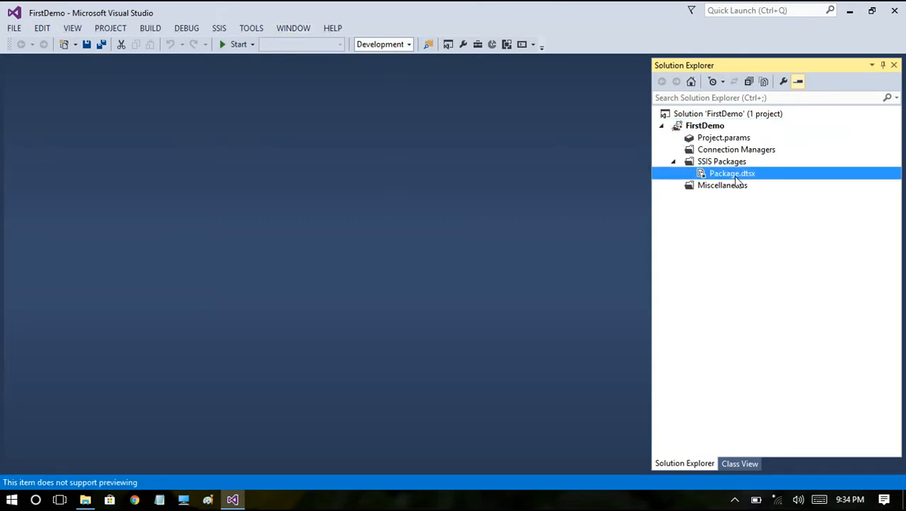
pyautogui.doubleClick(732, 173)
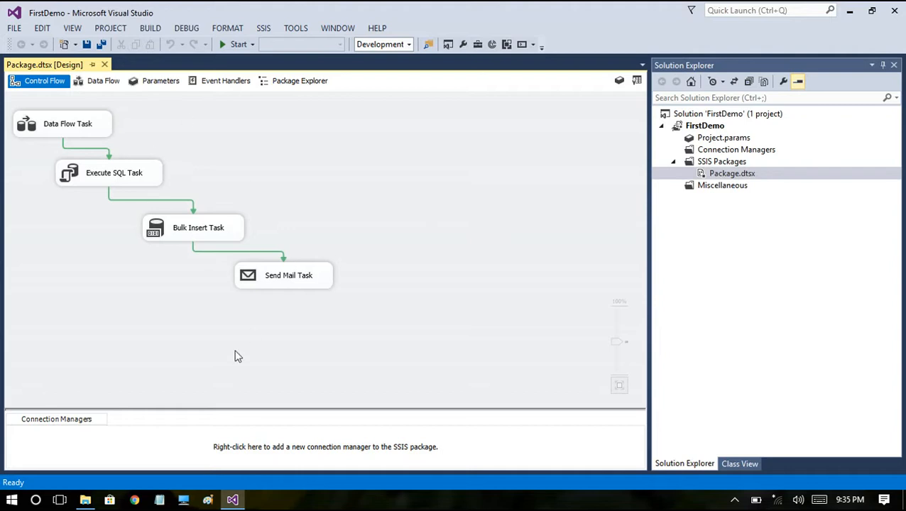
pyautogui.moveTo(176, 289)
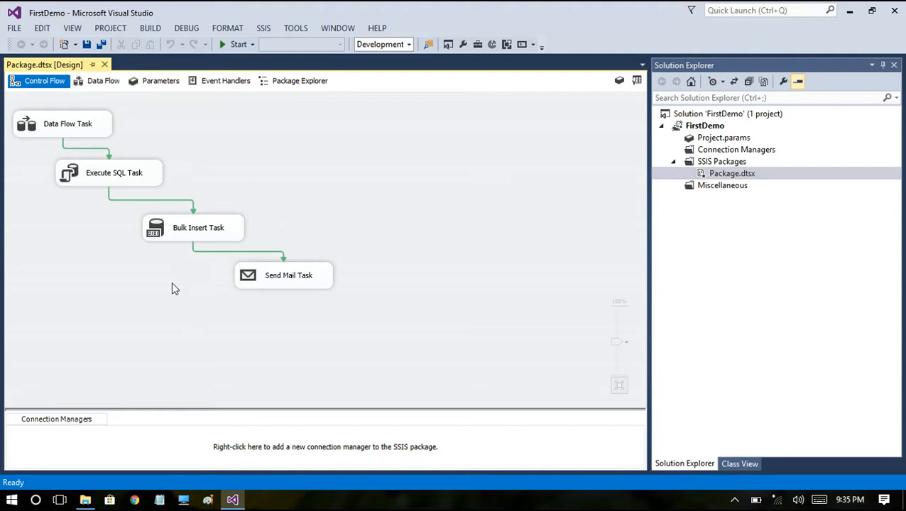
pyautogui.moveTo(157, 282)
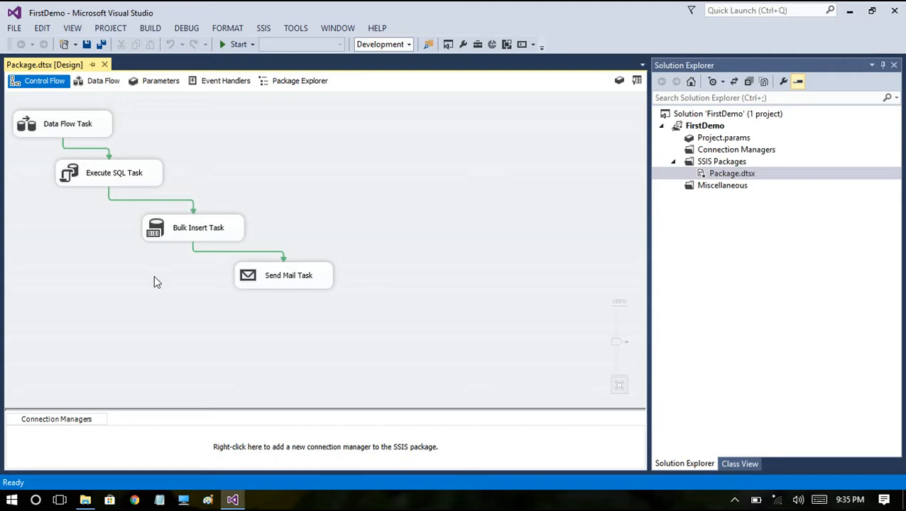
pyautogui.moveTo(96, 145)
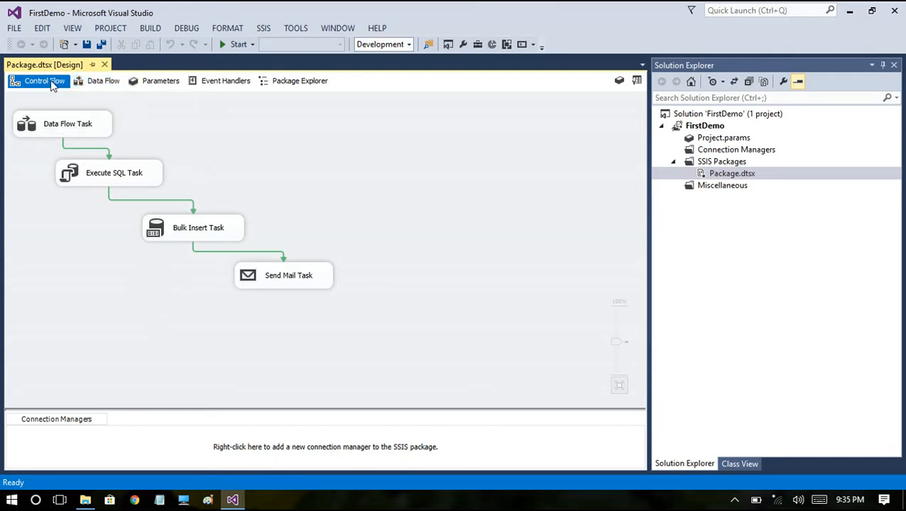
pyautogui.click(103, 80)
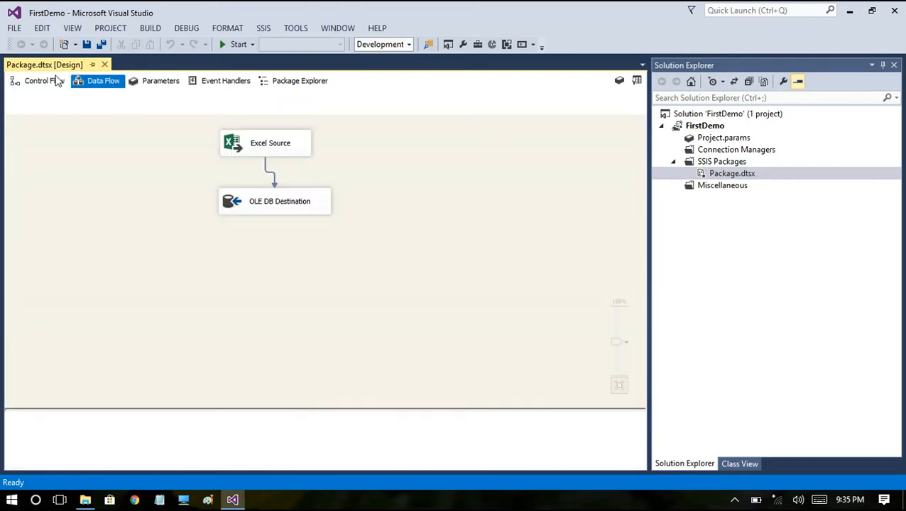
pyautogui.click(39, 80)
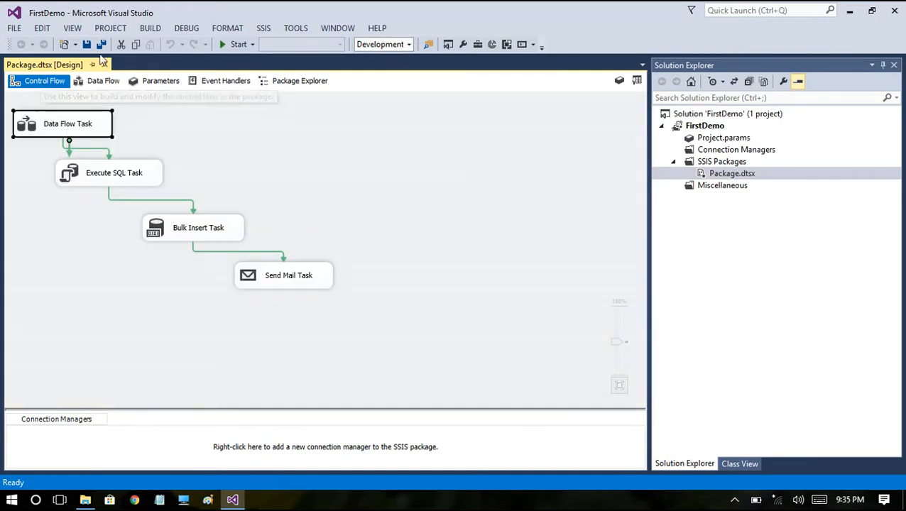
# Step: Switch to the Data Flow tab to view the Data Flow Task's components
pyautogui.click(103, 80)
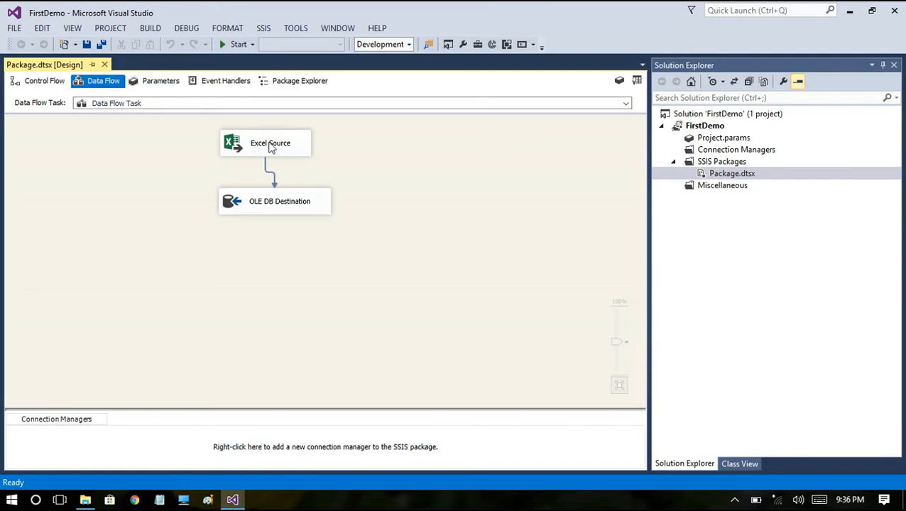
# Step: Inspect the Excel Source and OLE DB Destination components by selecting each twice
pyautogui.click(269, 143)
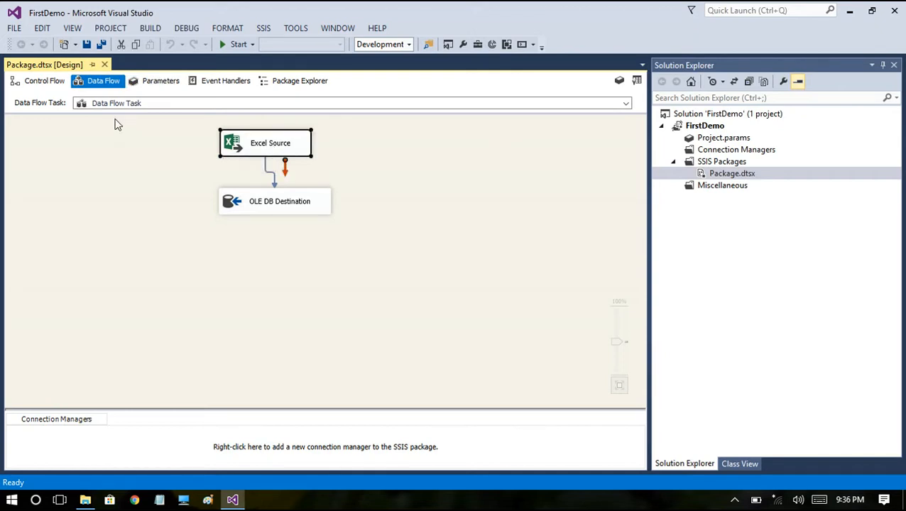
pyautogui.click(279, 201)
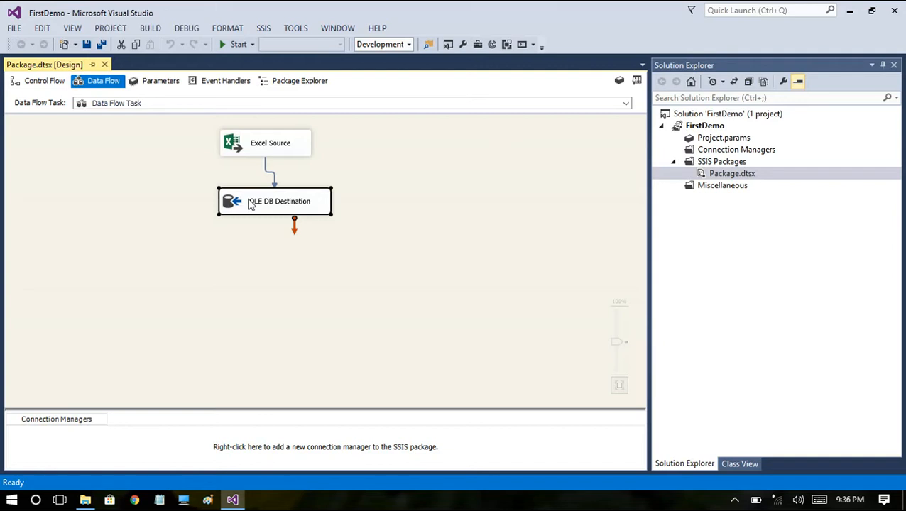
pyautogui.moveTo(294, 166)
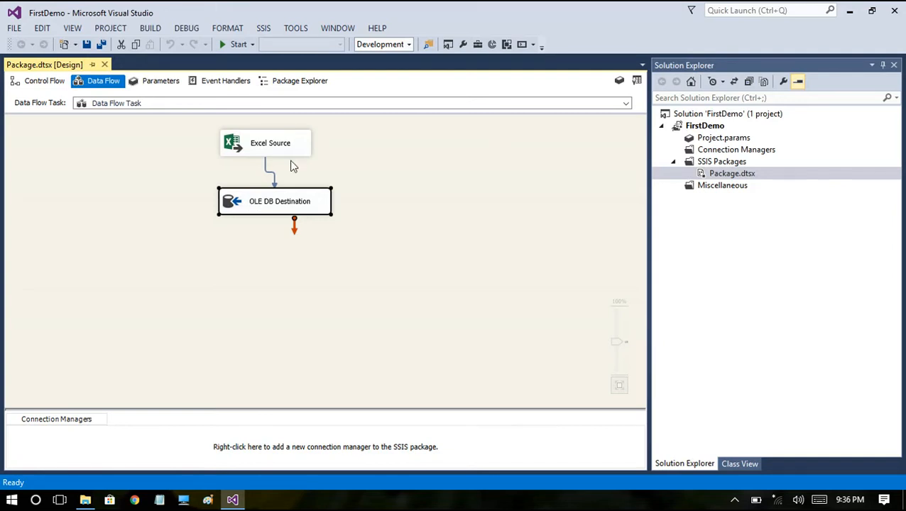
pyautogui.moveTo(298, 160)
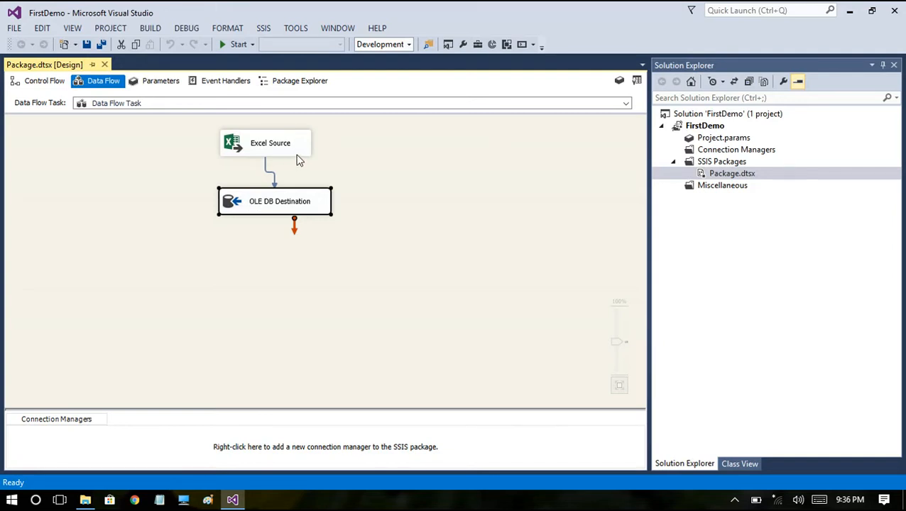
pyautogui.click(270, 143)
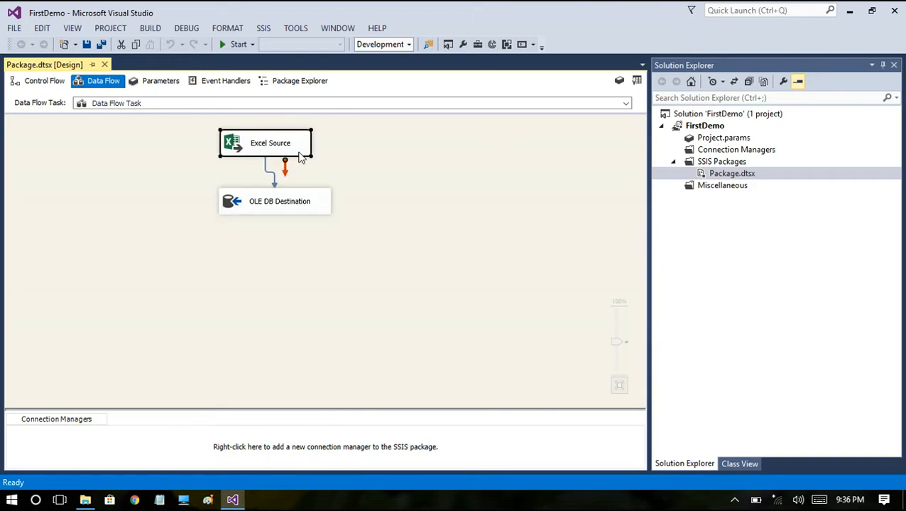
pyautogui.click(279, 201)
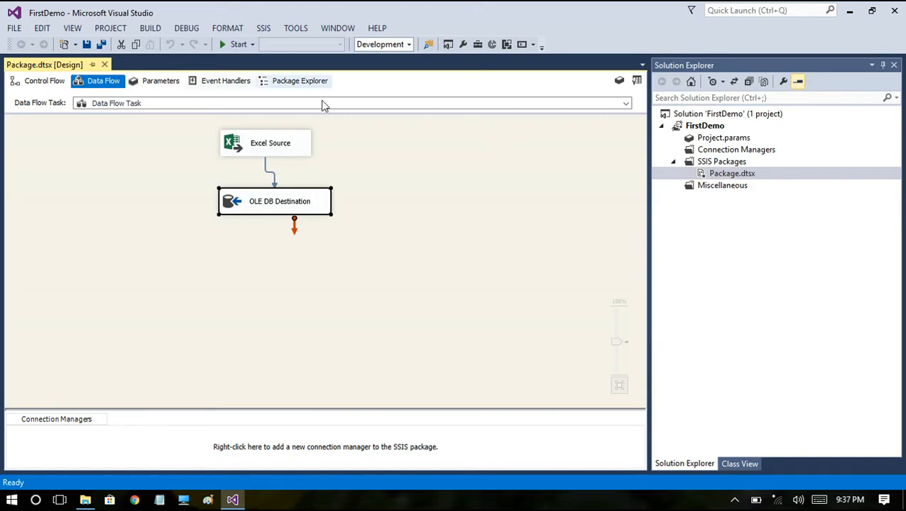
pyautogui.moveTo(341, 142)
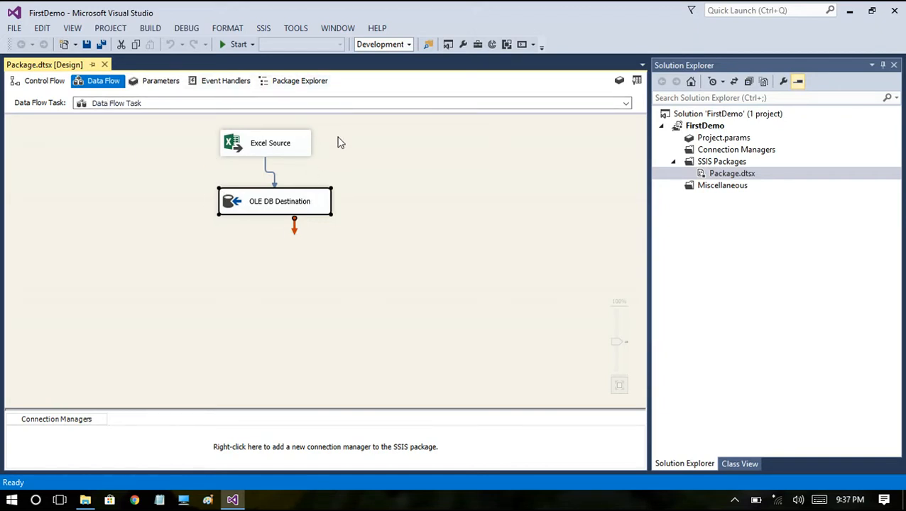
pyautogui.moveTo(240, 183)
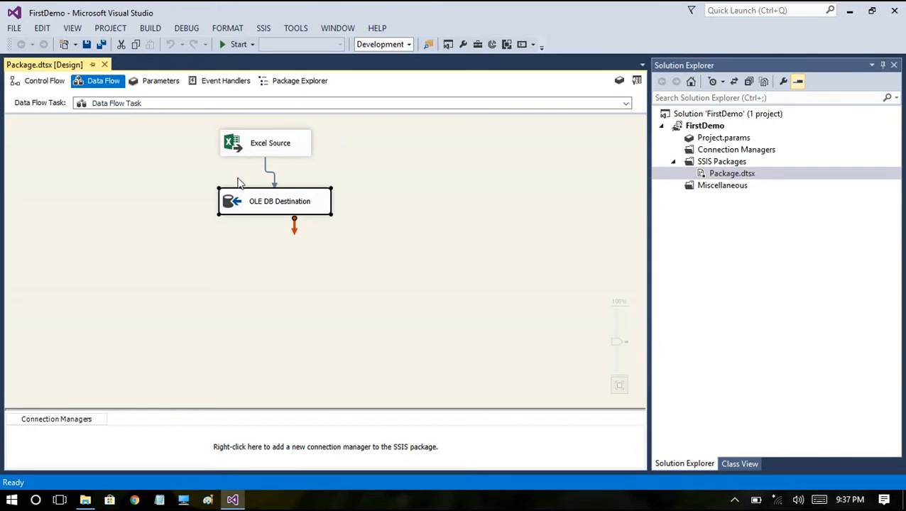
pyautogui.moveTo(105, 260)
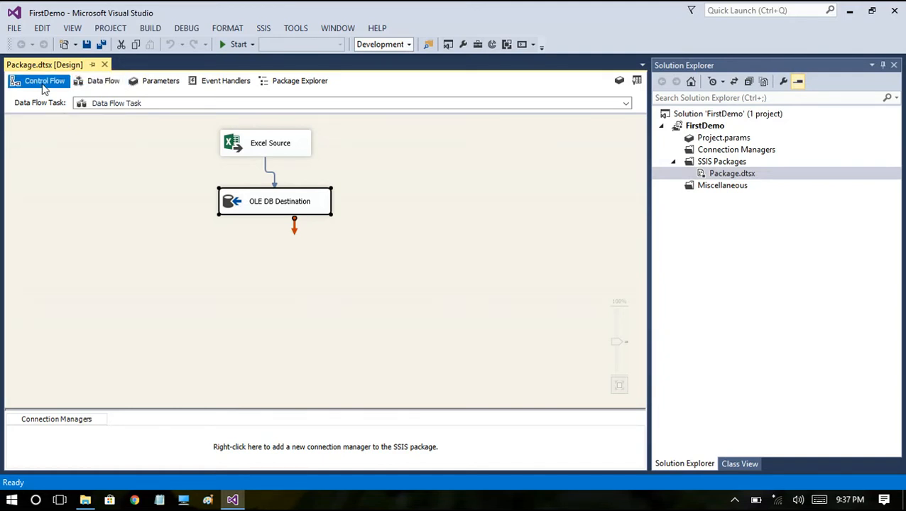
pyautogui.click(44, 81)
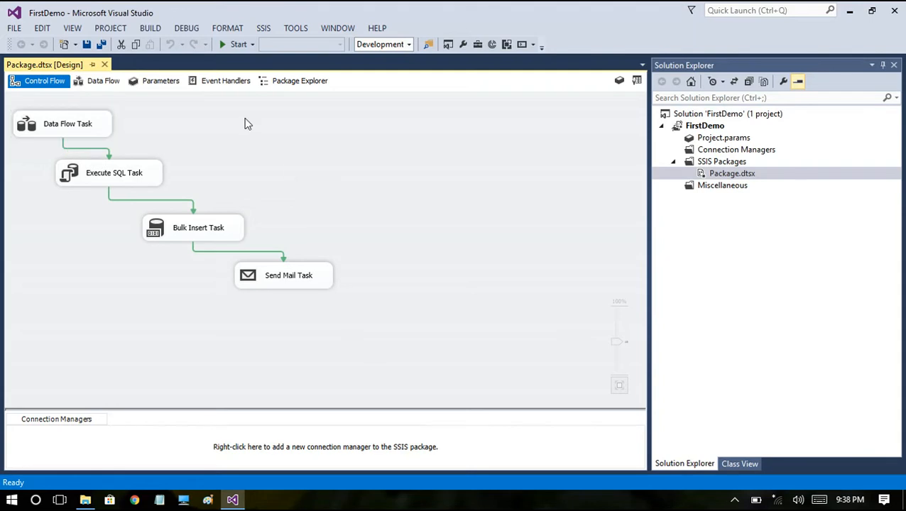
pyautogui.click(67, 124)
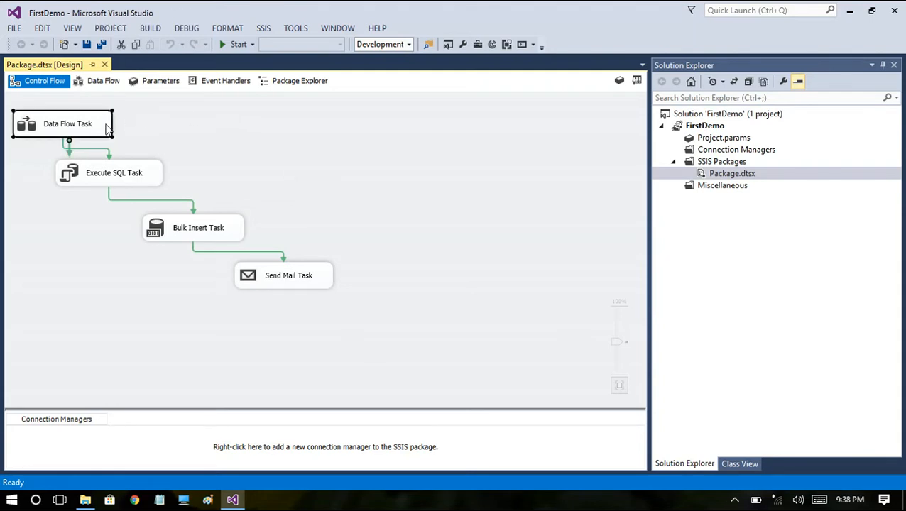
pyautogui.moveTo(156, 177)
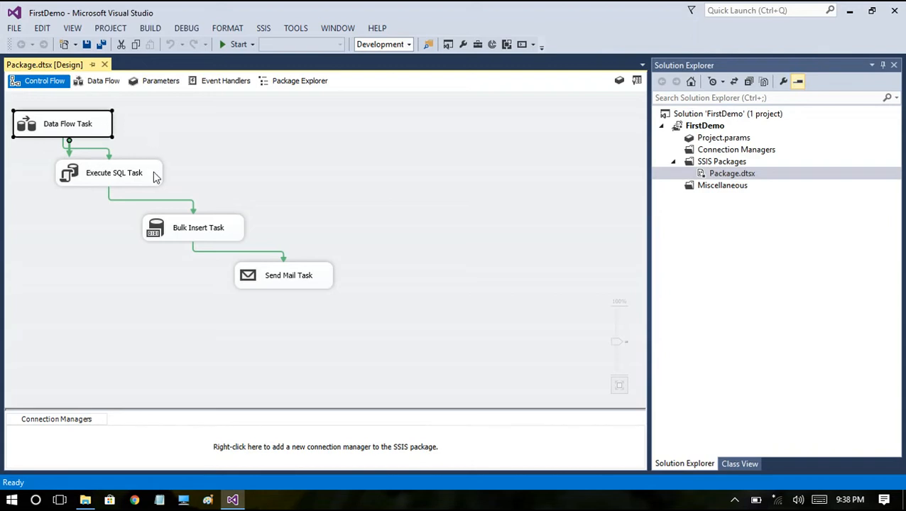
pyautogui.click(113, 173)
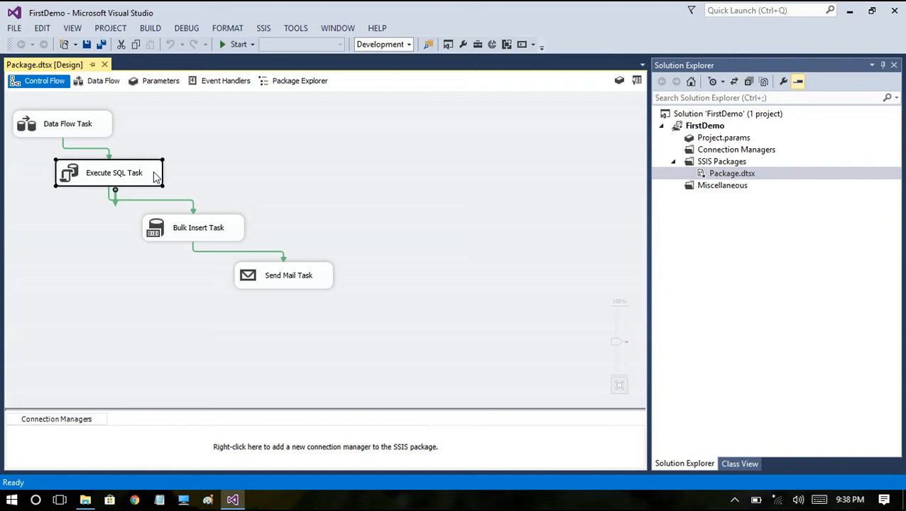
pyautogui.click(103, 80)
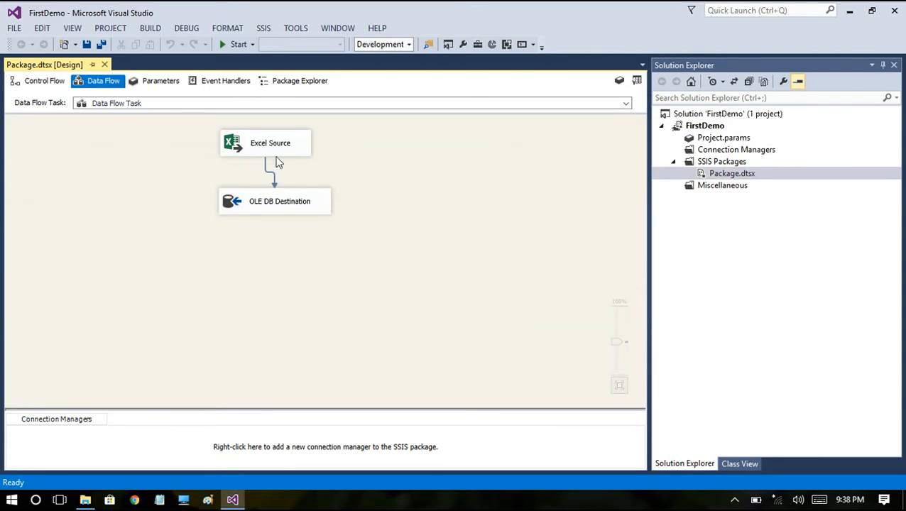
# Step: Select the OLE DB Destination, then return to the package's Control Flow view
pyautogui.click(269, 143)
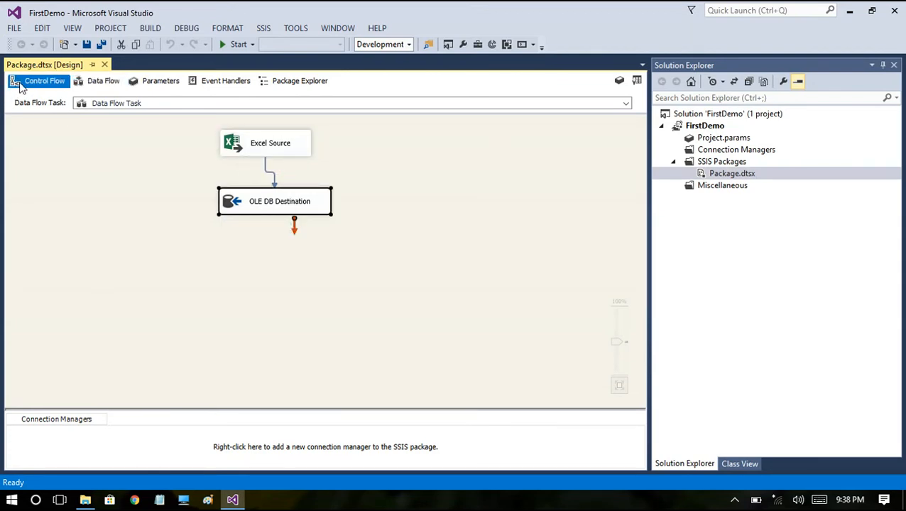
pyautogui.click(44, 81)
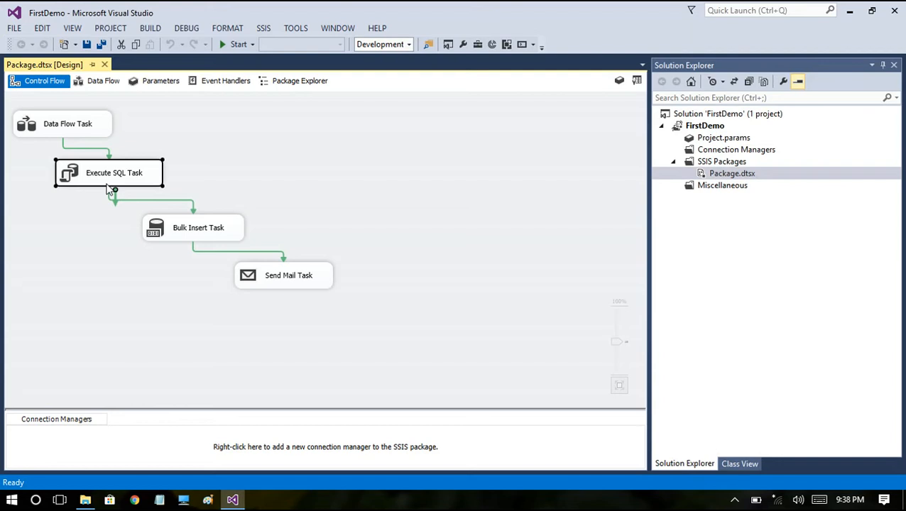
pyautogui.moveTo(255, 202)
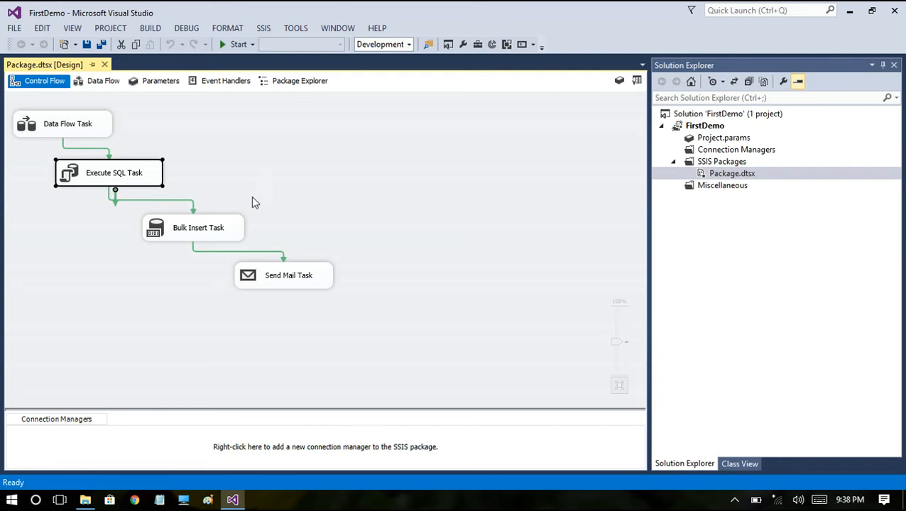
pyautogui.click(198, 228)
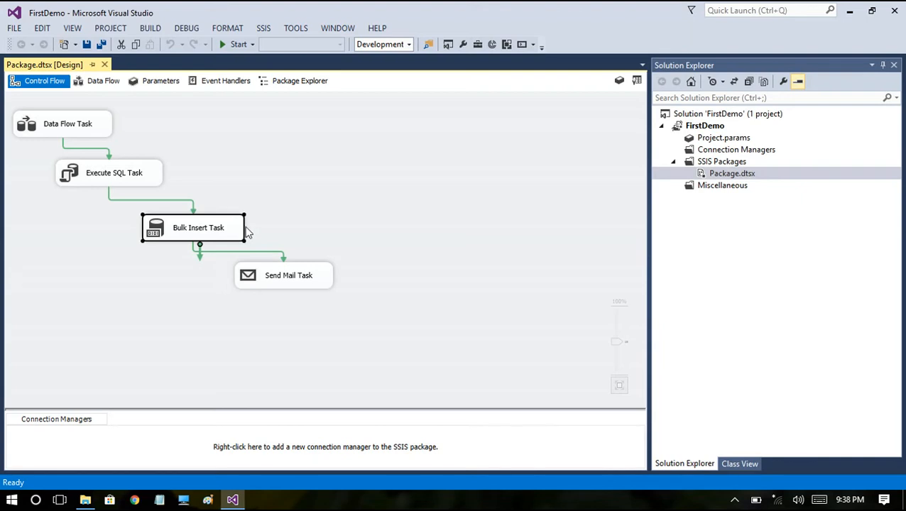
pyautogui.moveTo(297, 289)
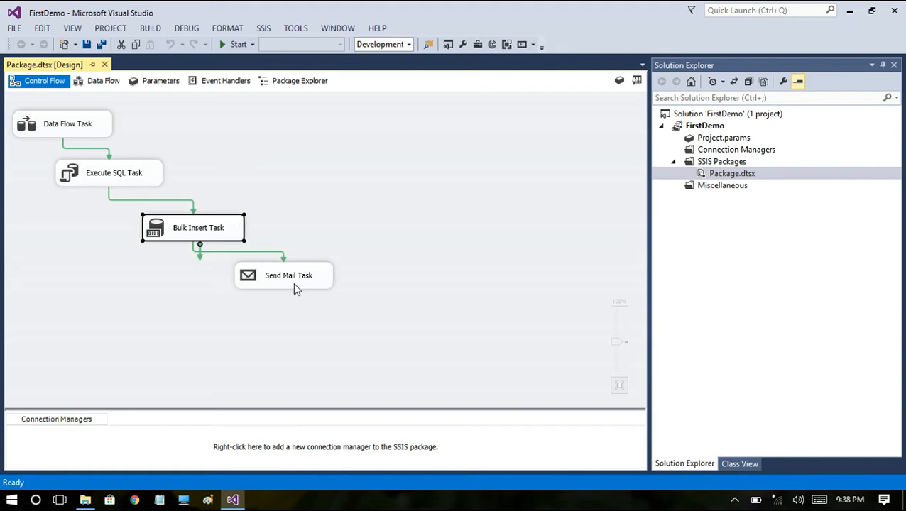
pyautogui.click(284, 276)
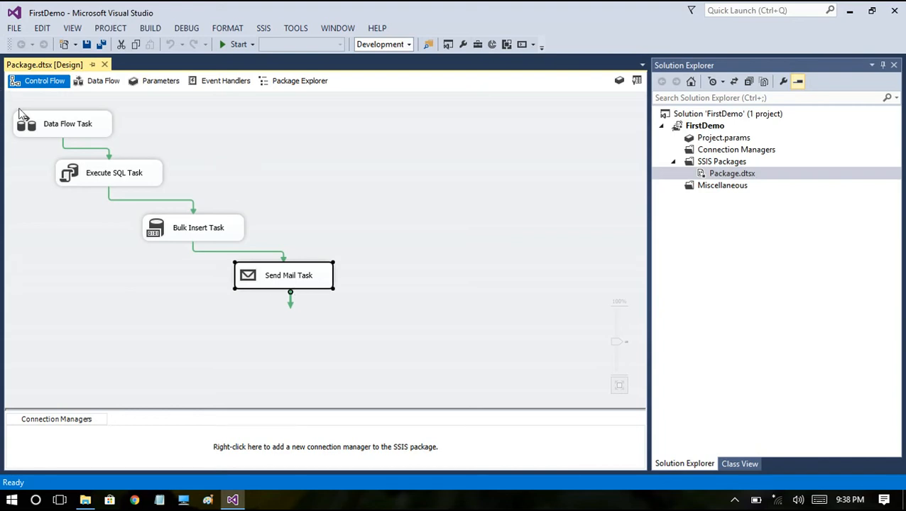
pyautogui.moveTo(319, 318)
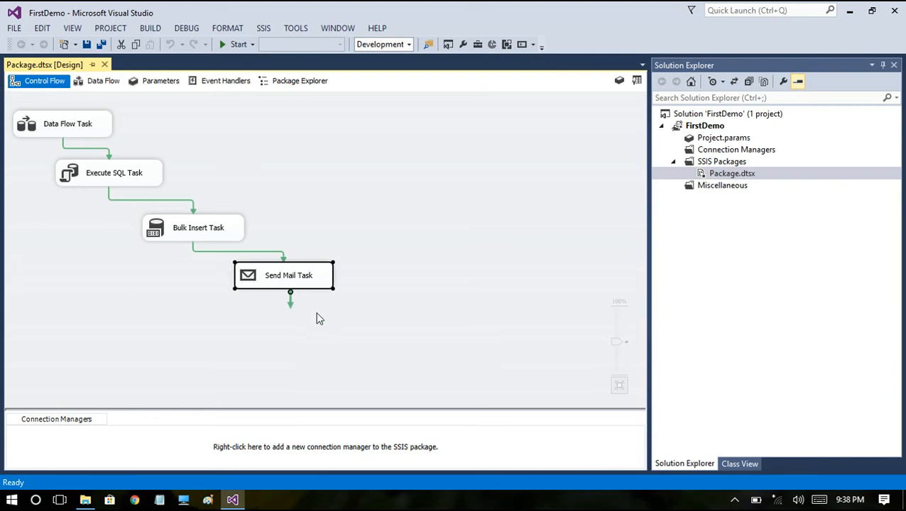
pyautogui.moveTo(318, 322)
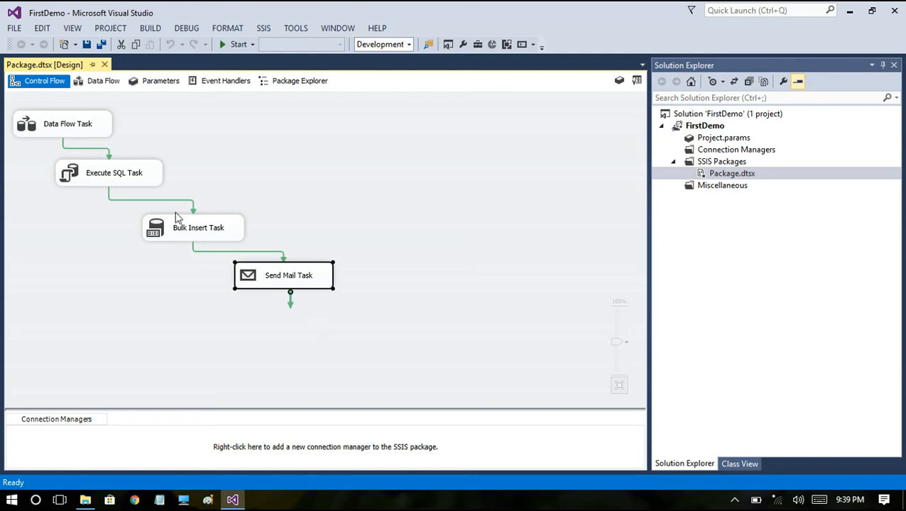
pyautogui.moveTo(71, 106)
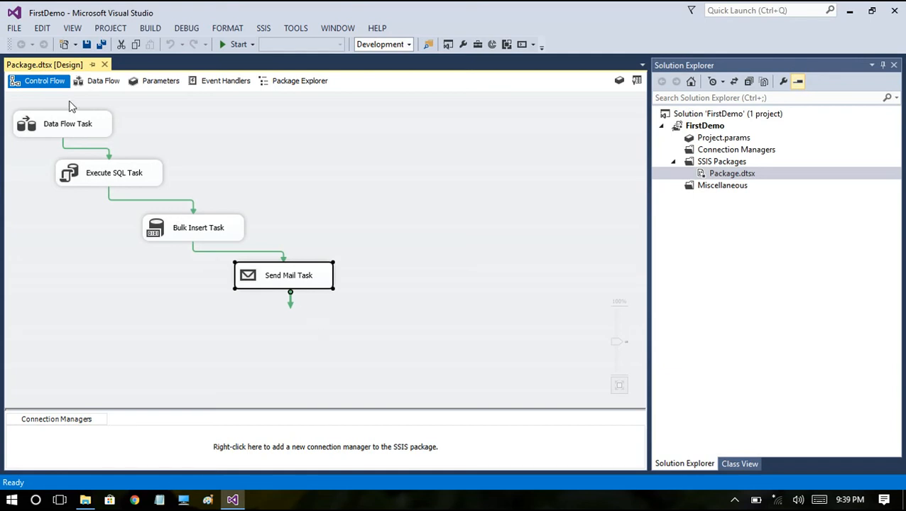